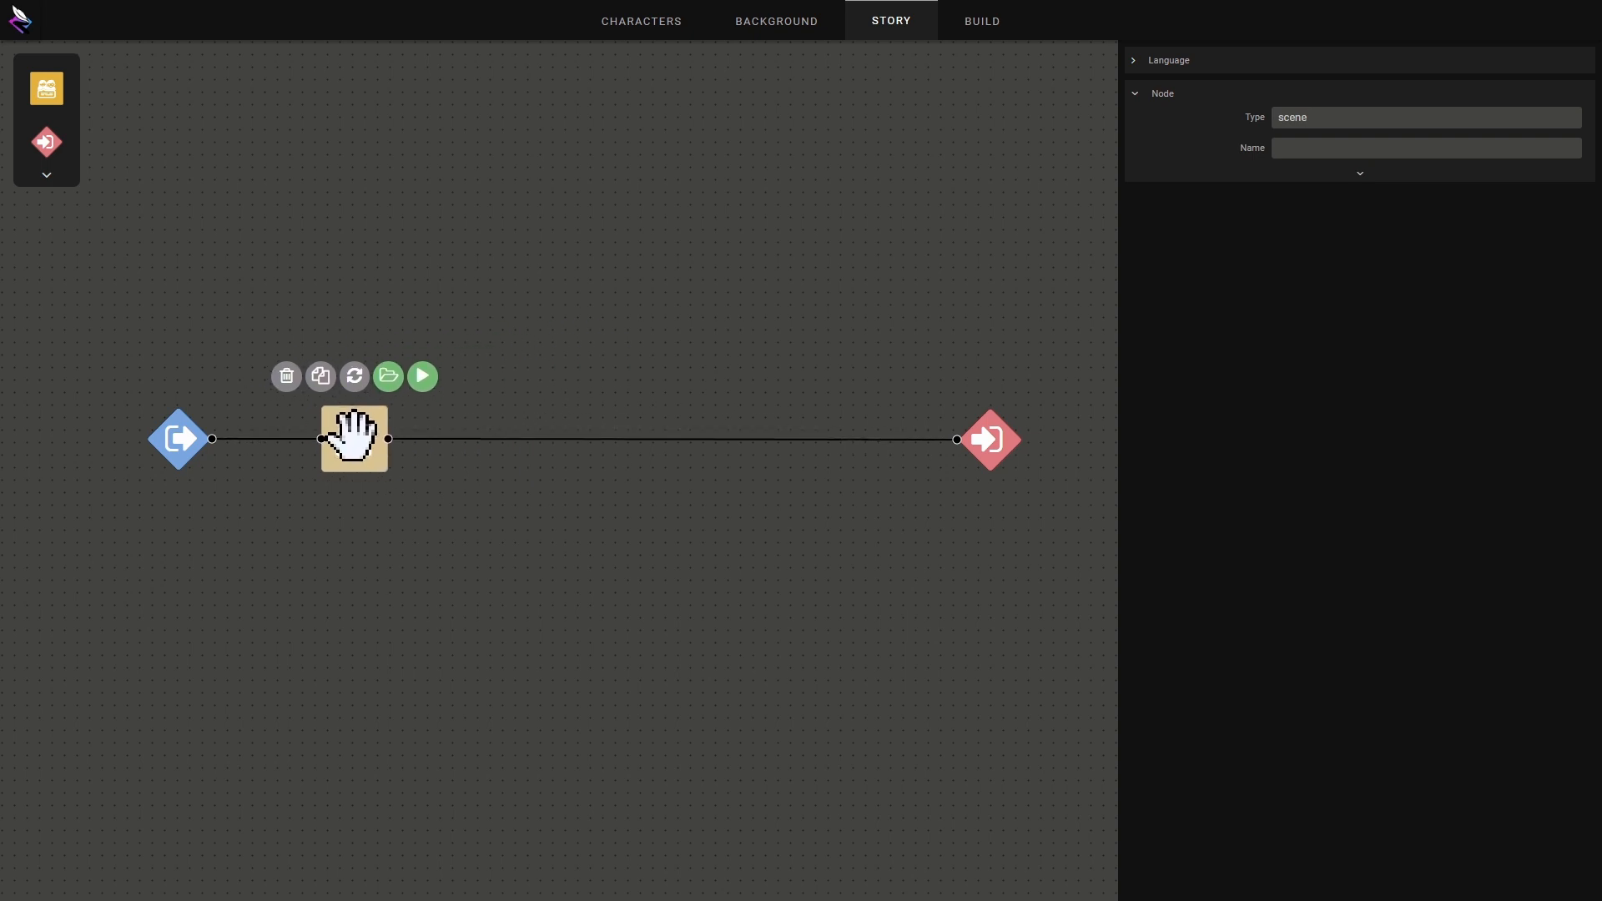
- Place a second scene block above the first and select the first scene block
click(665, 665)
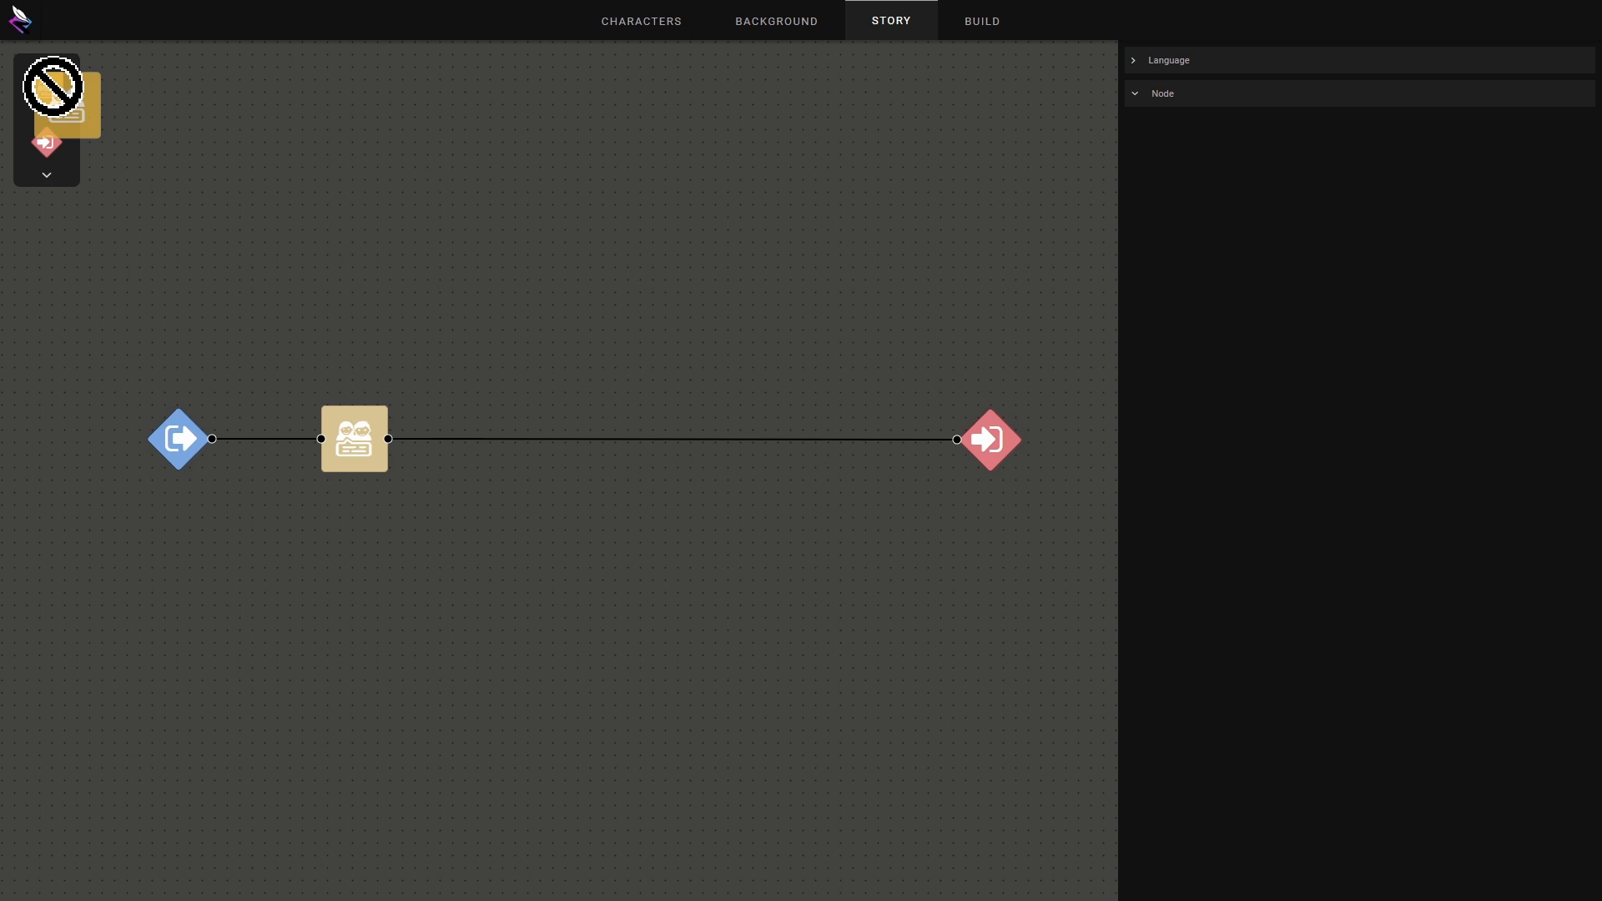
click(354, 439)
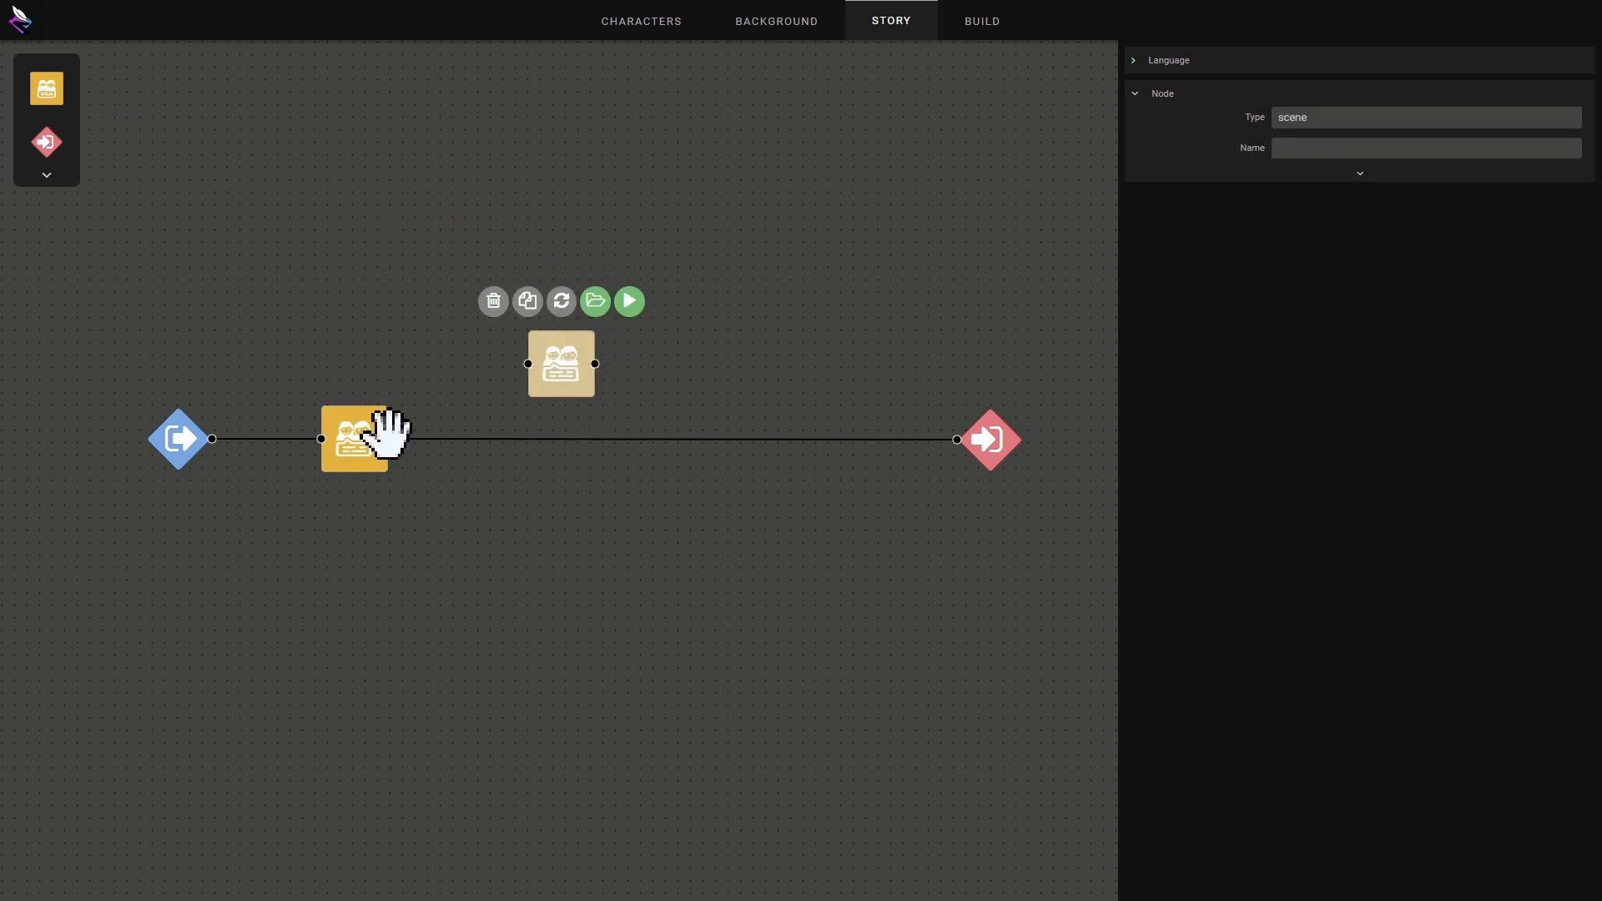
click(110, 848)
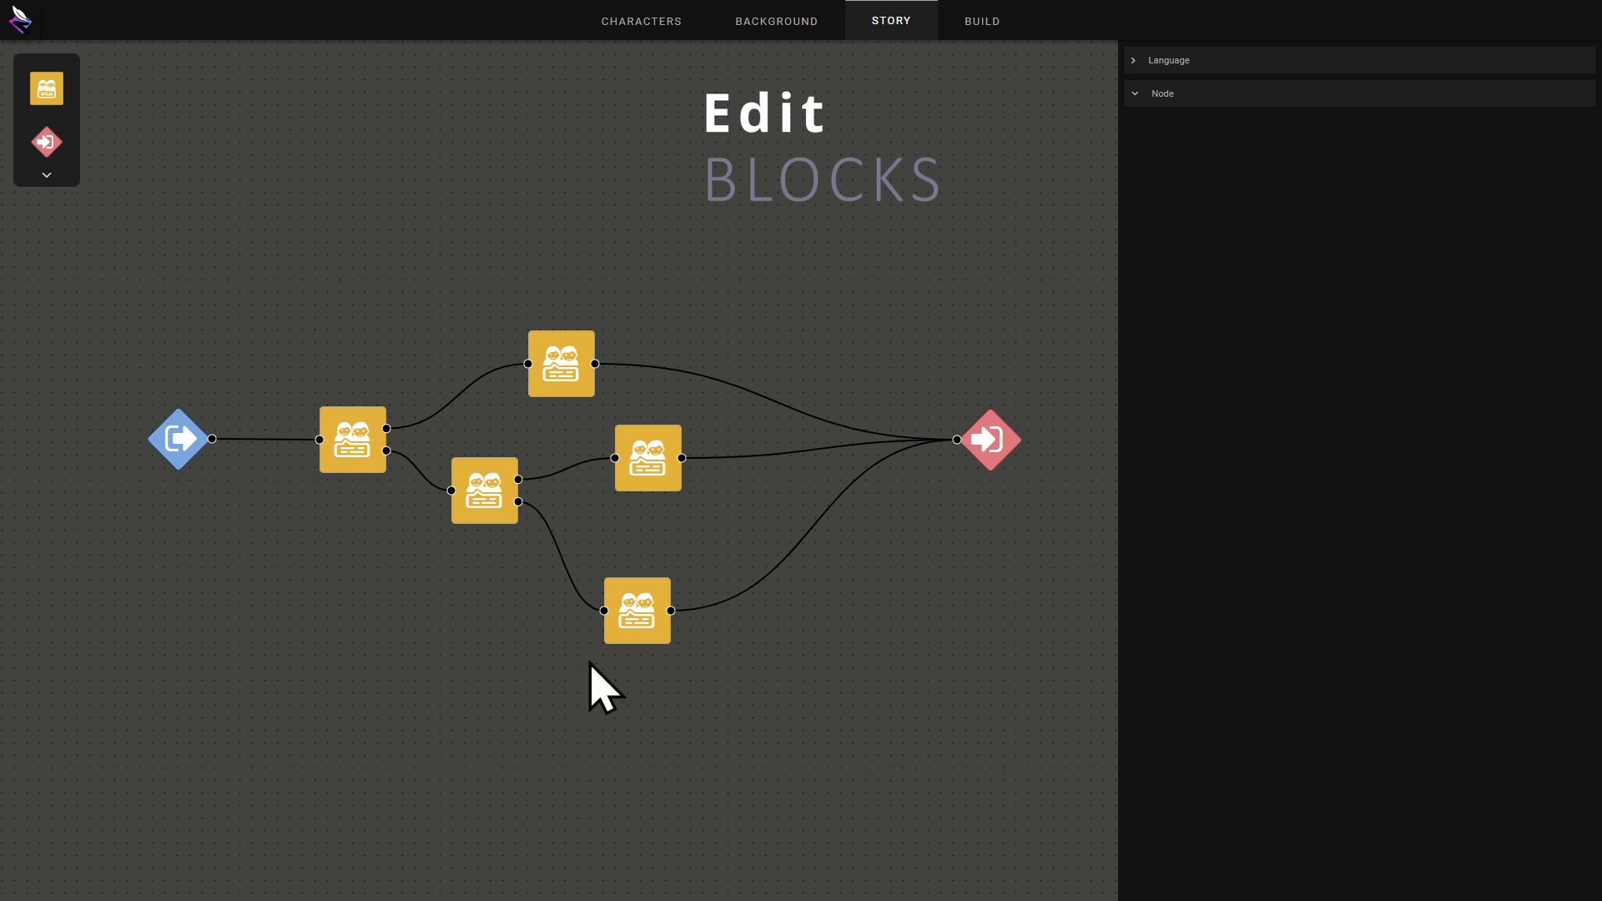
click(636, 611)
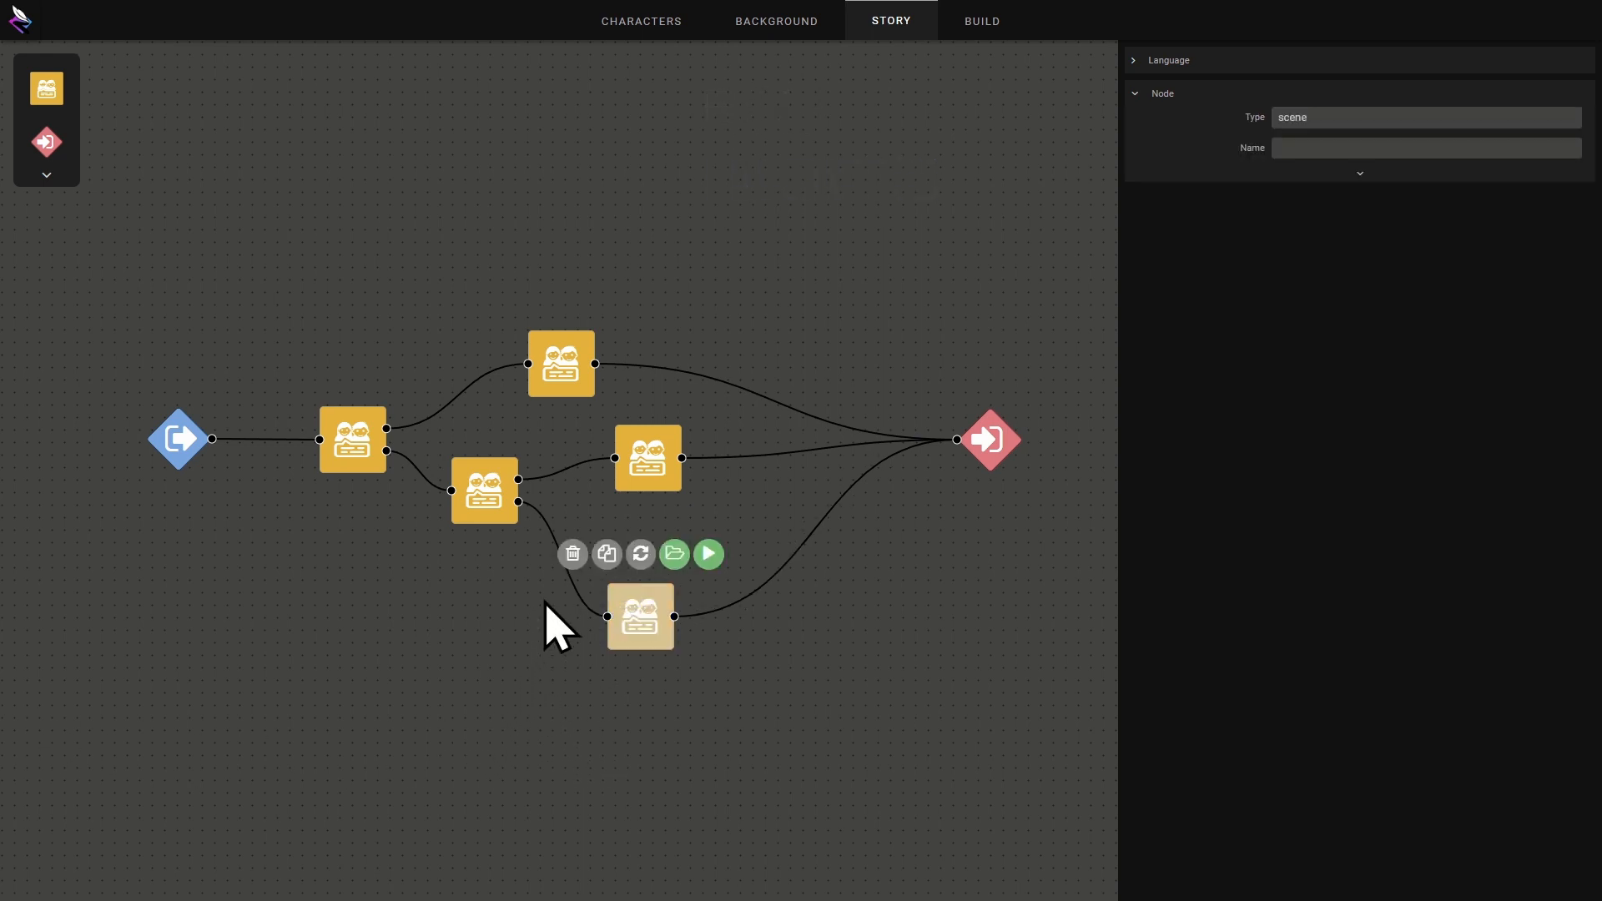
click(605, 554)
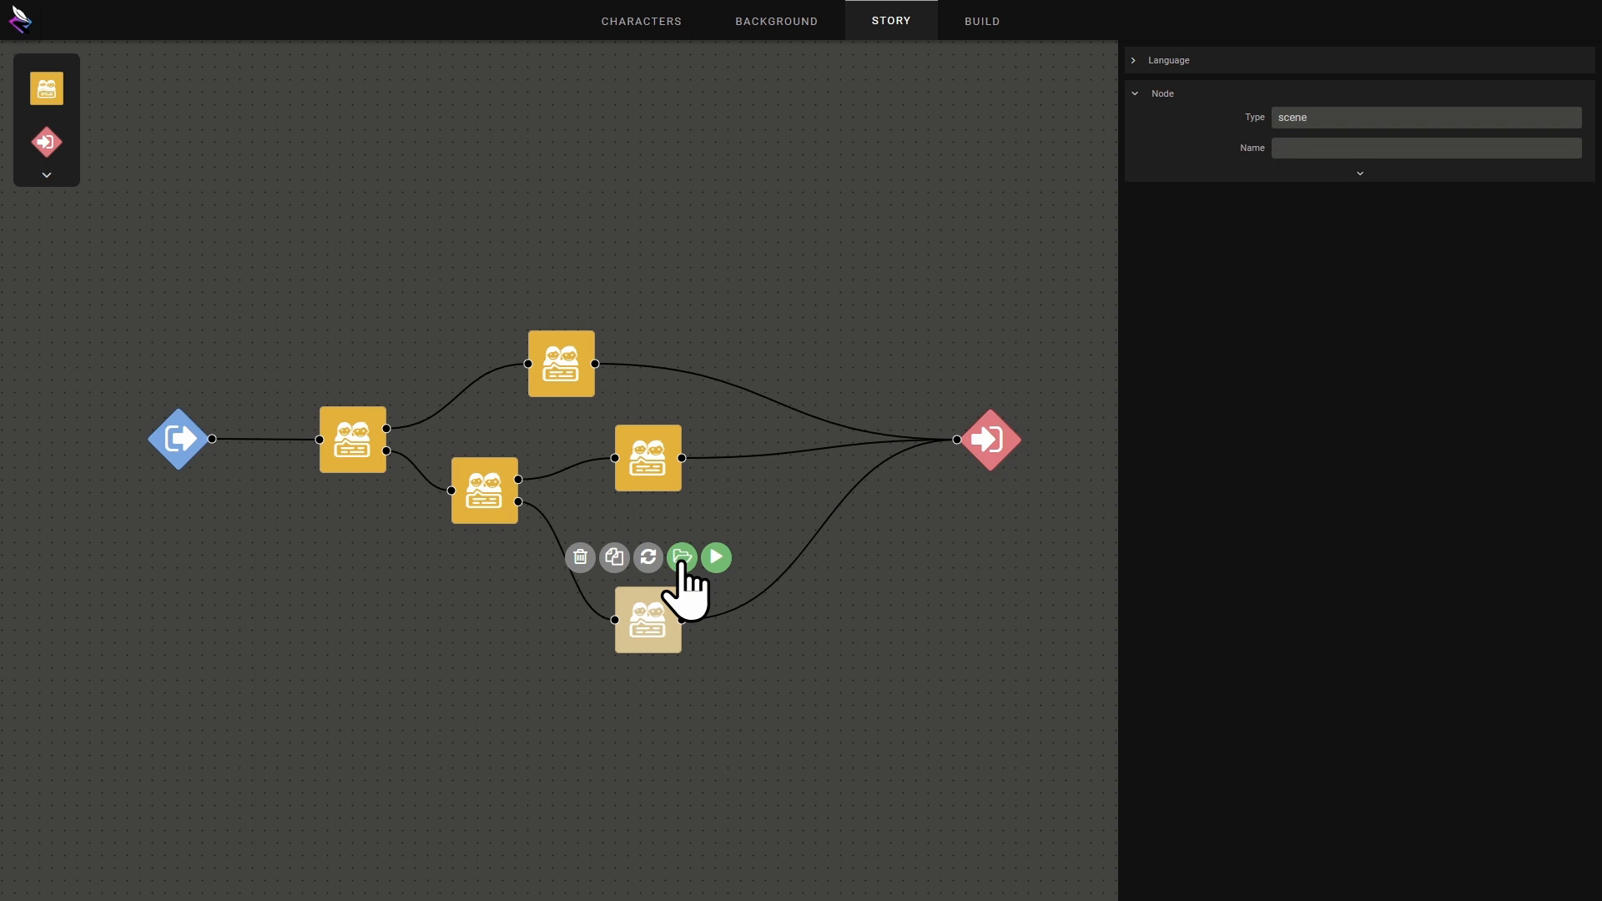
mouse_move(727, 588)
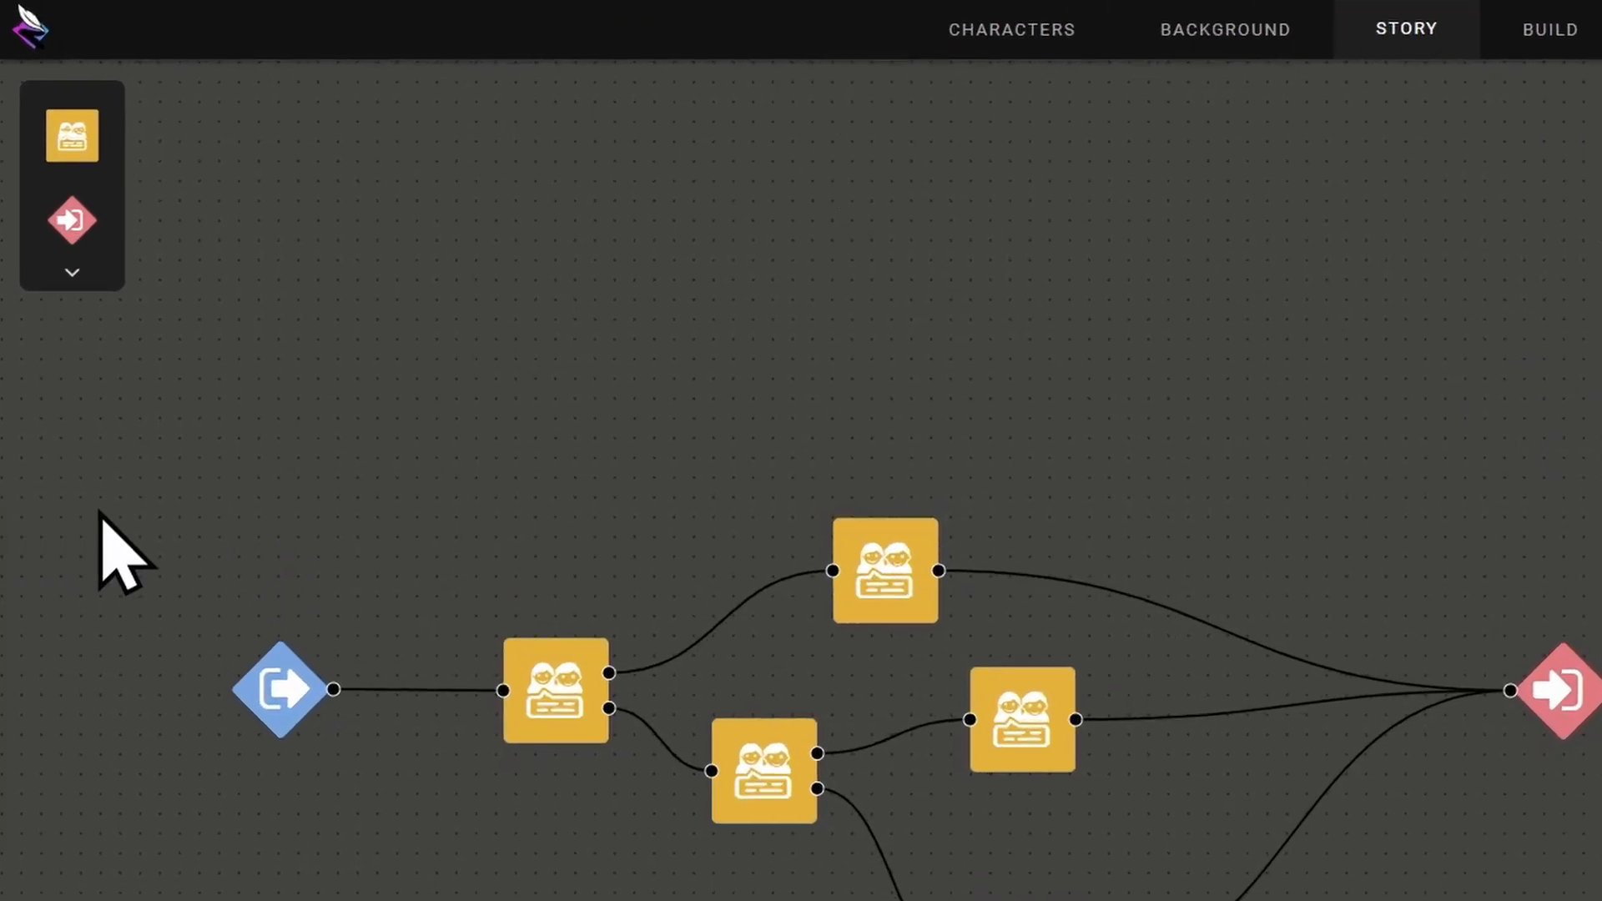
- Expand the block palette and drop a blue chapter block beside the scene tree
click(70, 272)
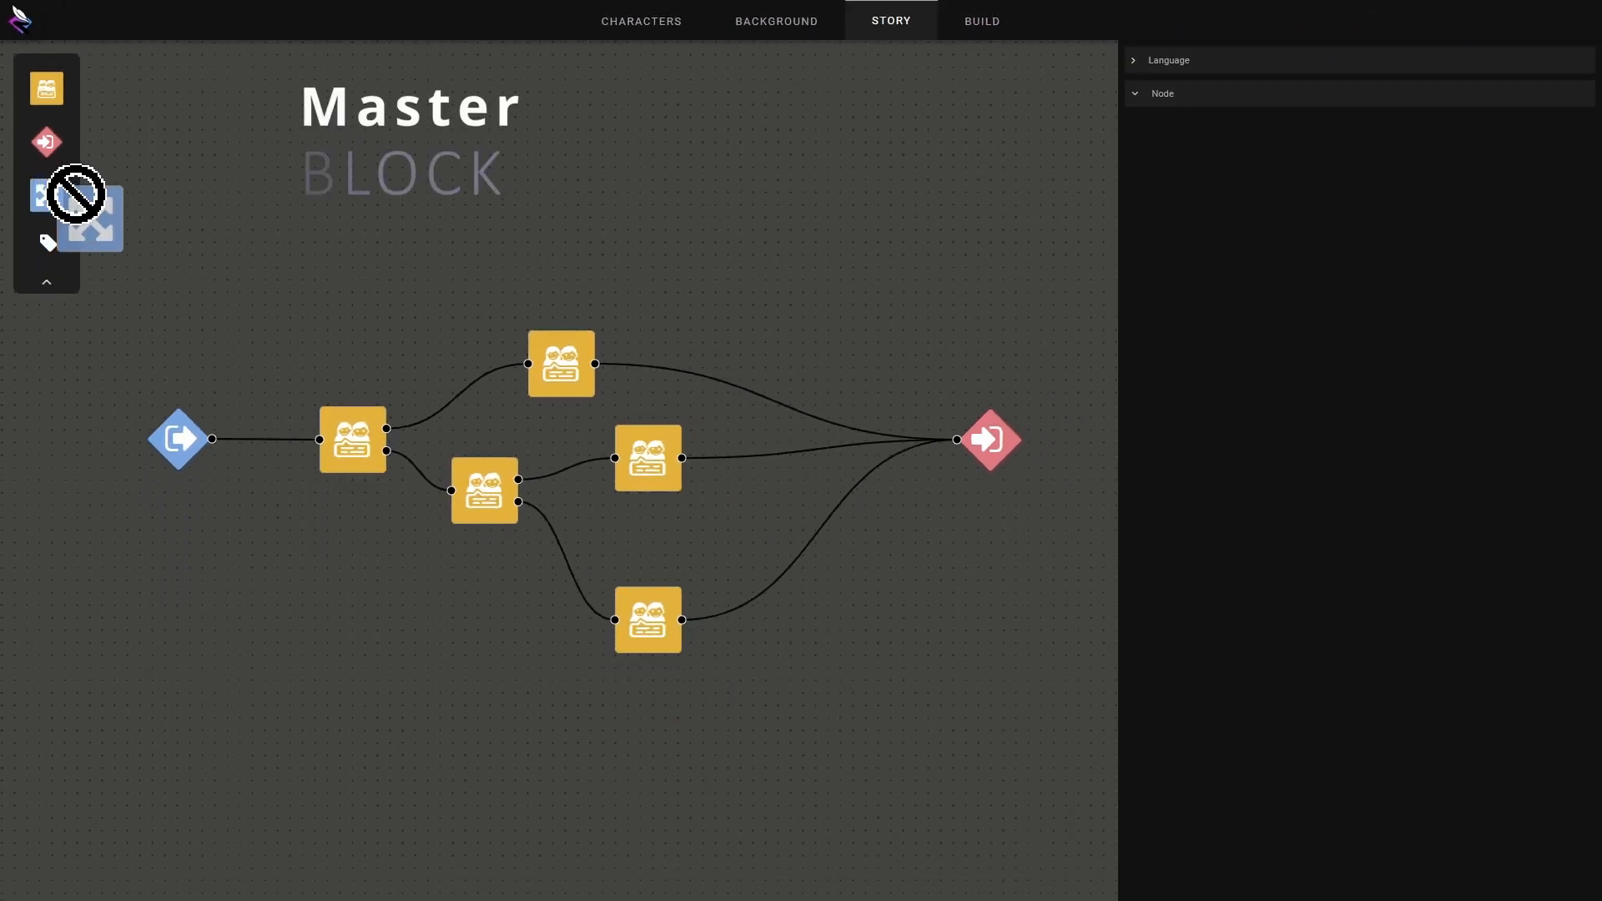
drag(88, 220, 598, 245)
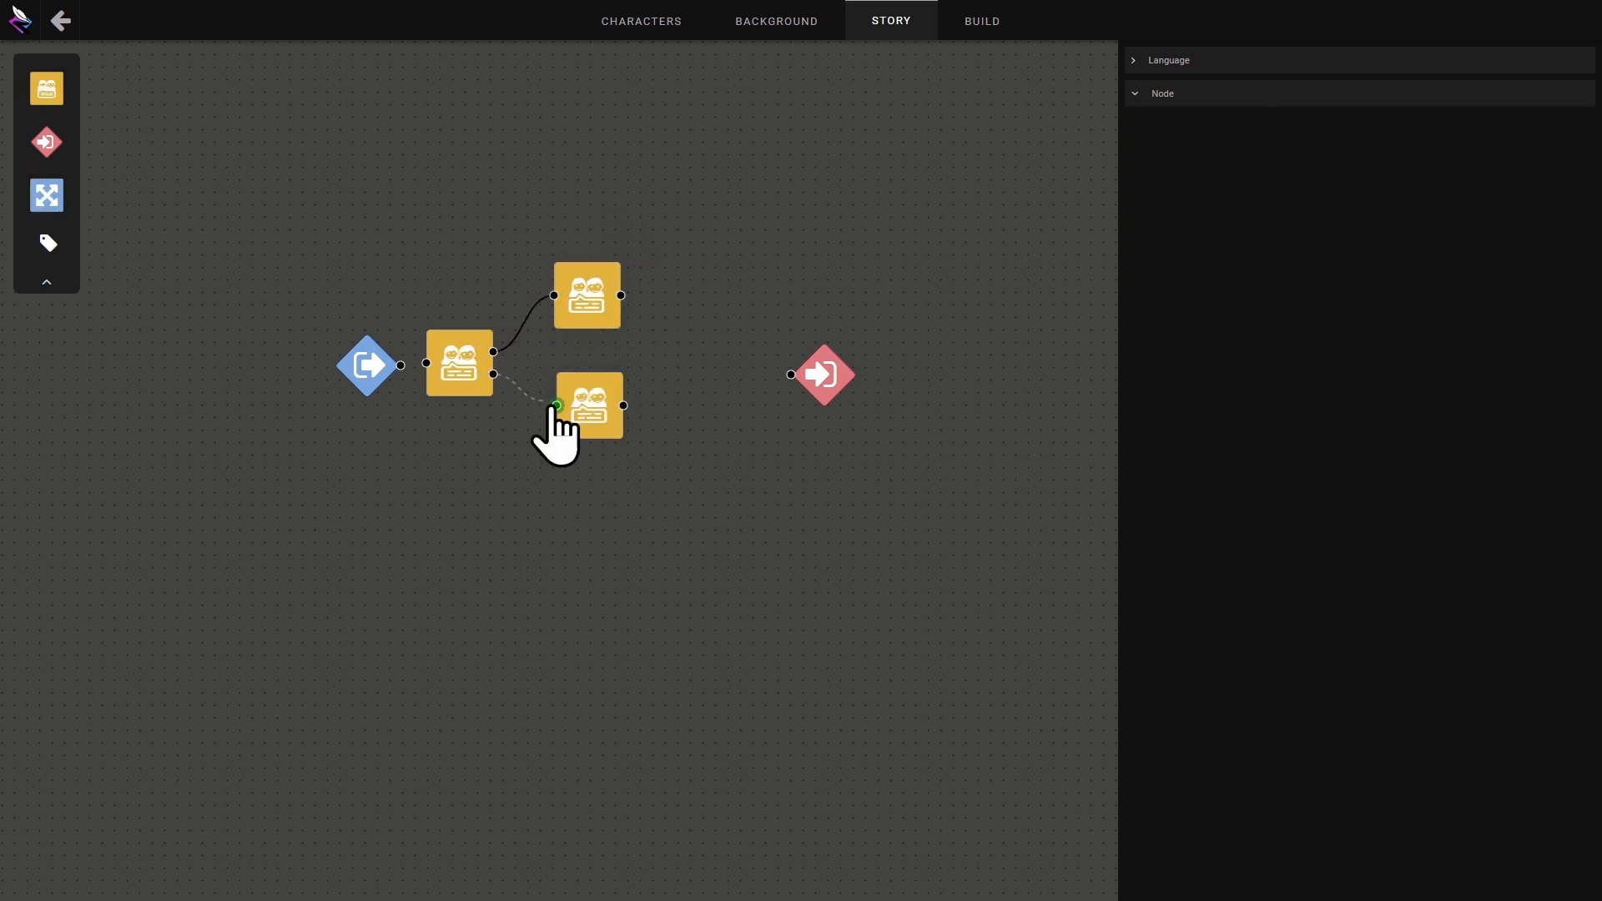
- Link the chapter's first scene to the lower of the two new scenes
click(822, 372)
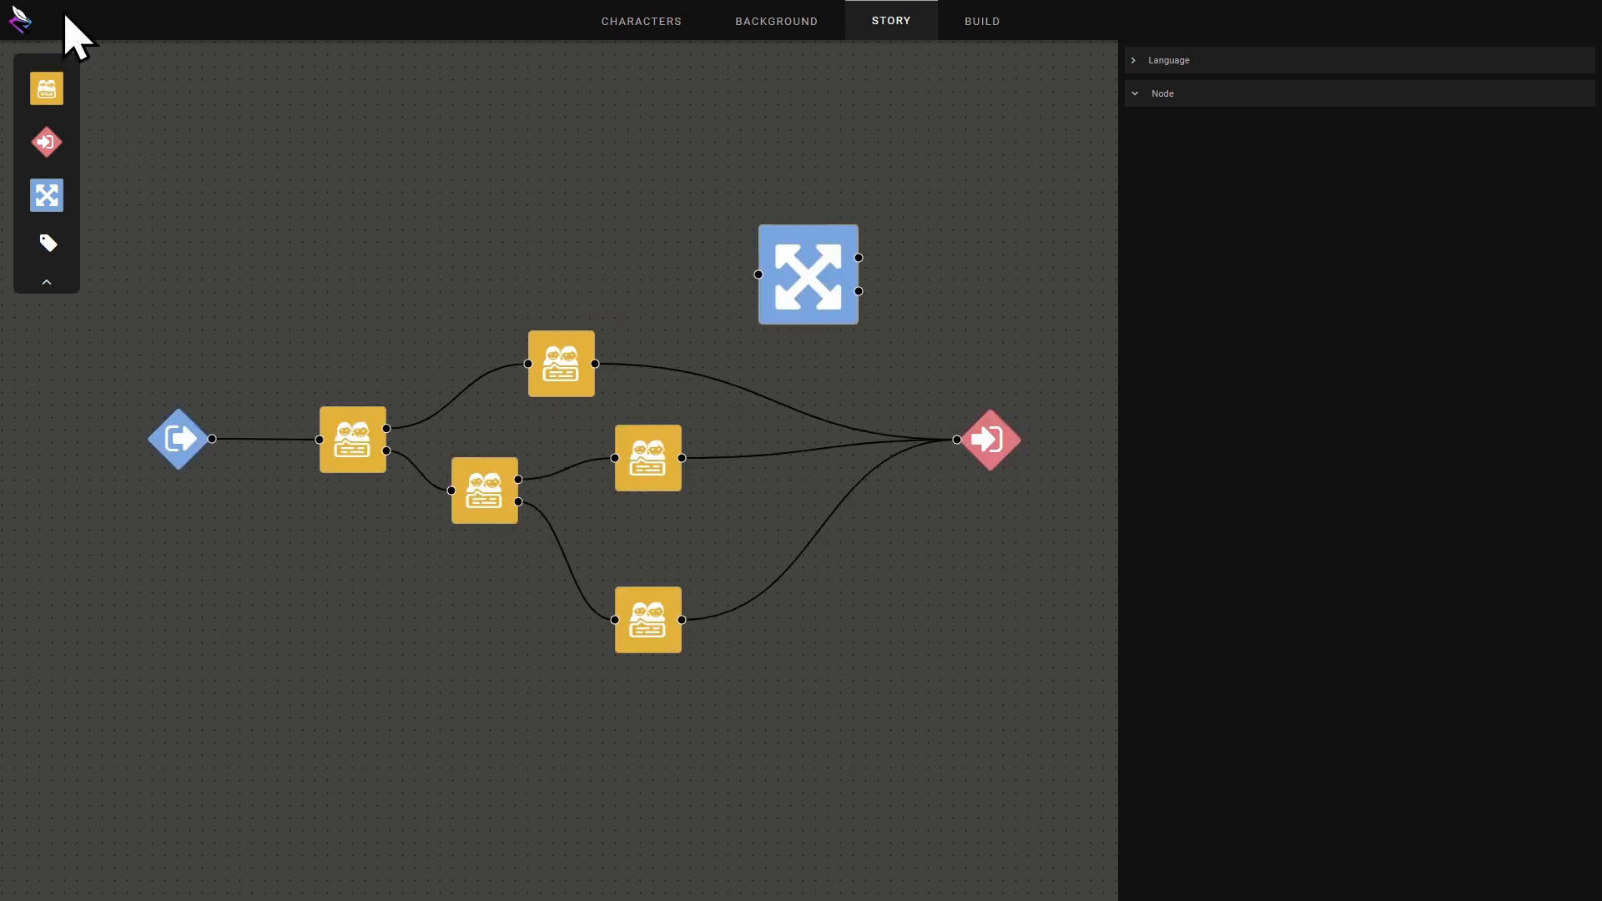
mouse_move(571, 204)
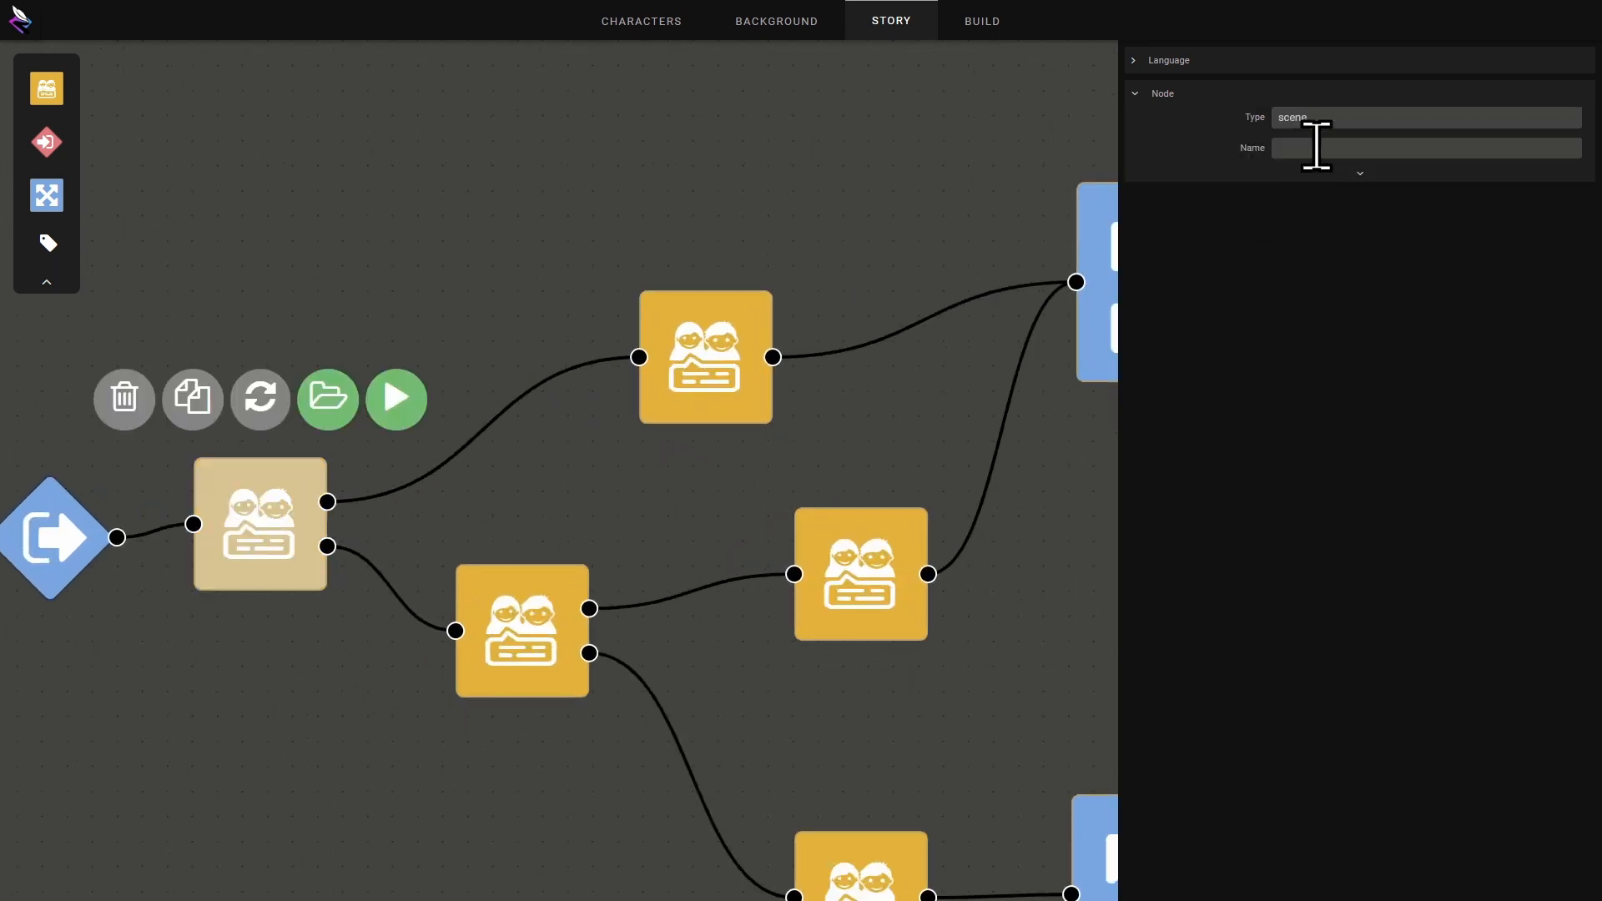
- Select the first scene's Name field to rename it 'introduction'
click(260, 524)
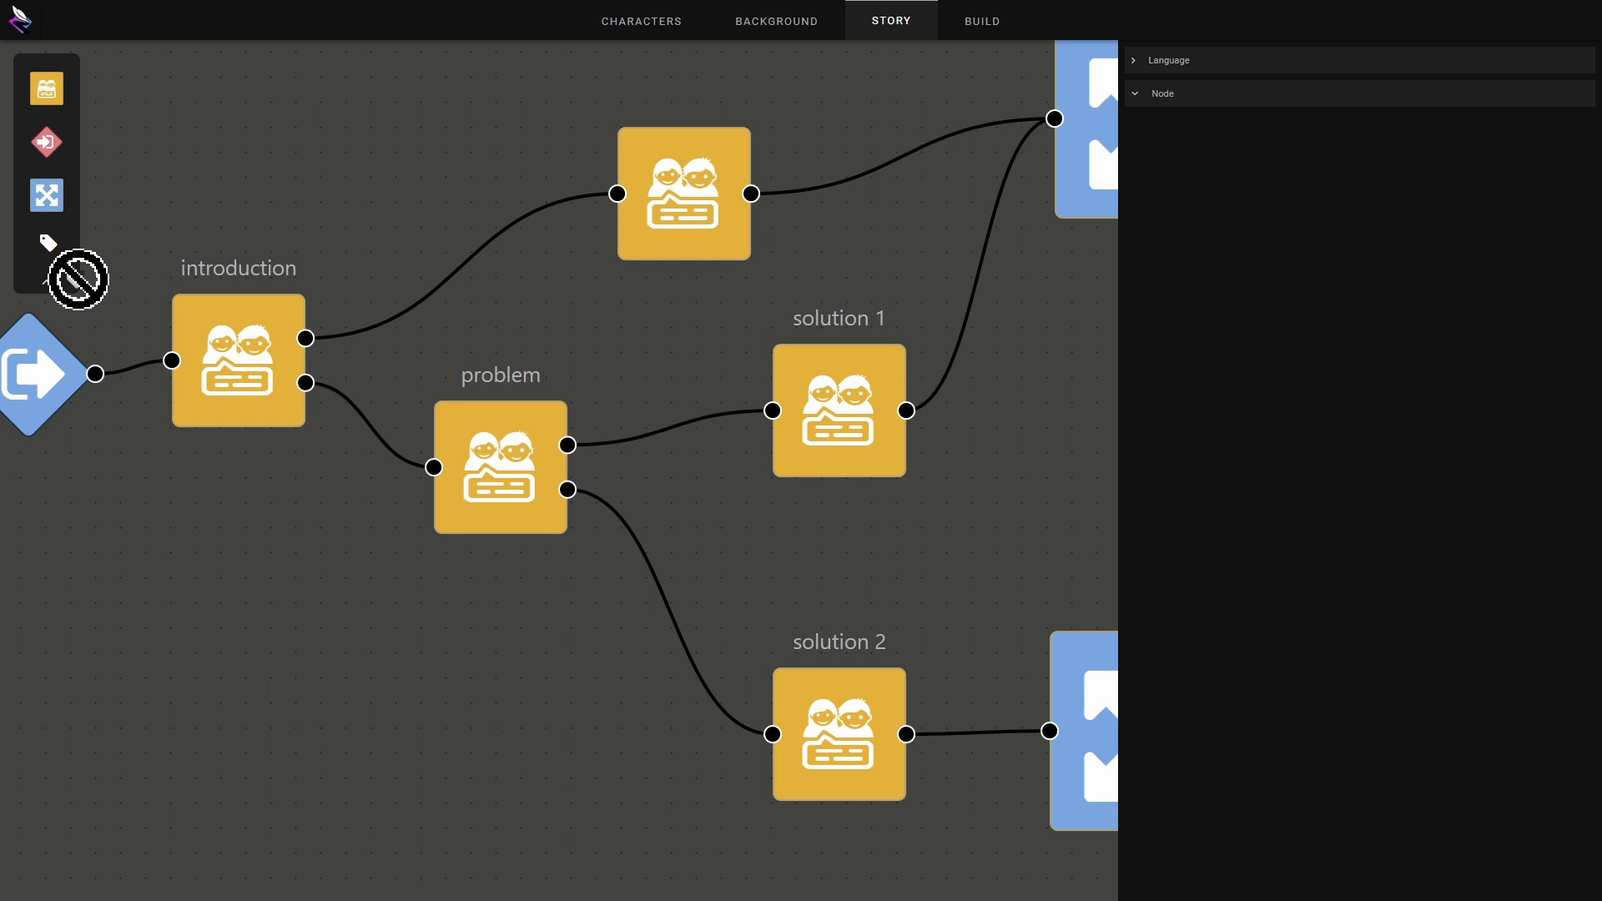
- Add a label reading 'chapter description' below the problem scene and adjust its colour
click(431, 634)
text(description and explanation)
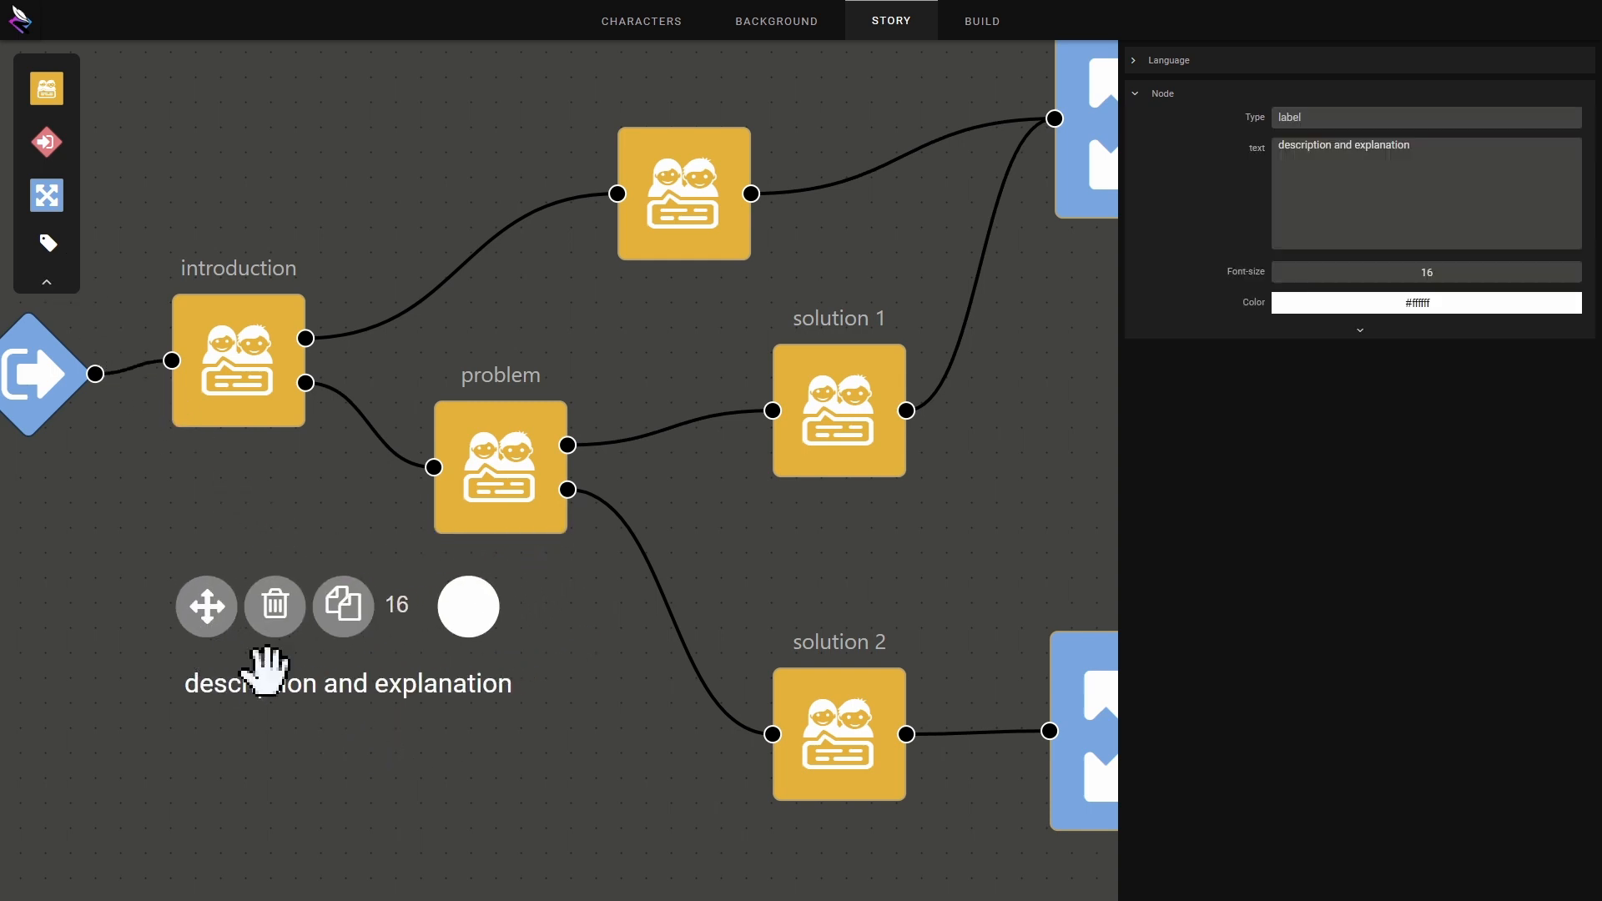
double_click(347, 684)
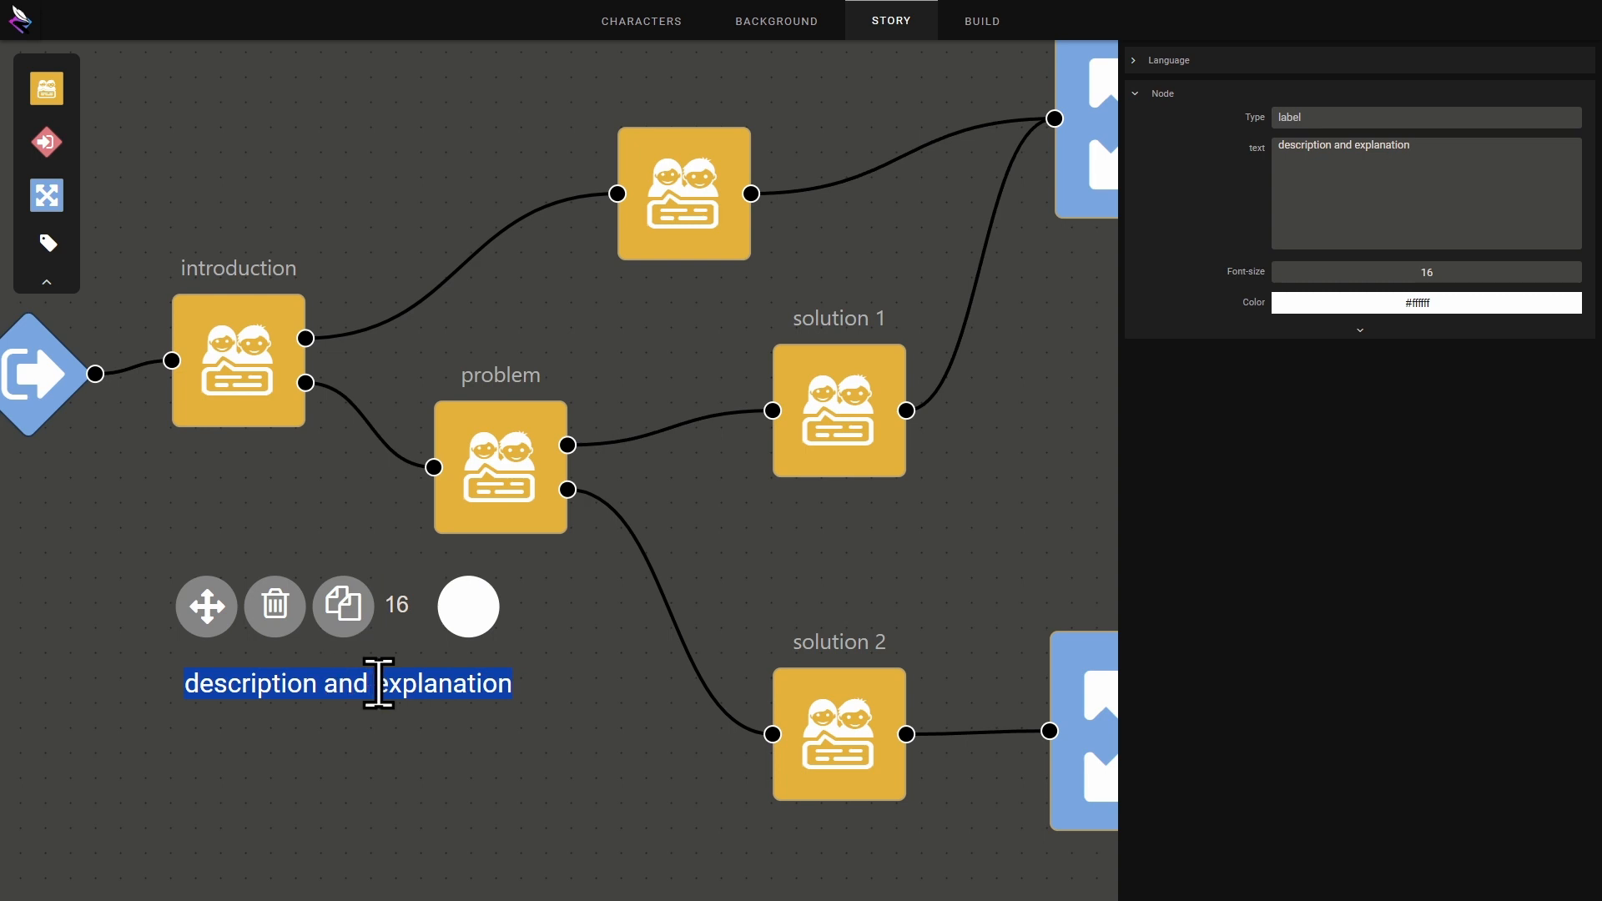
text(chapter des)
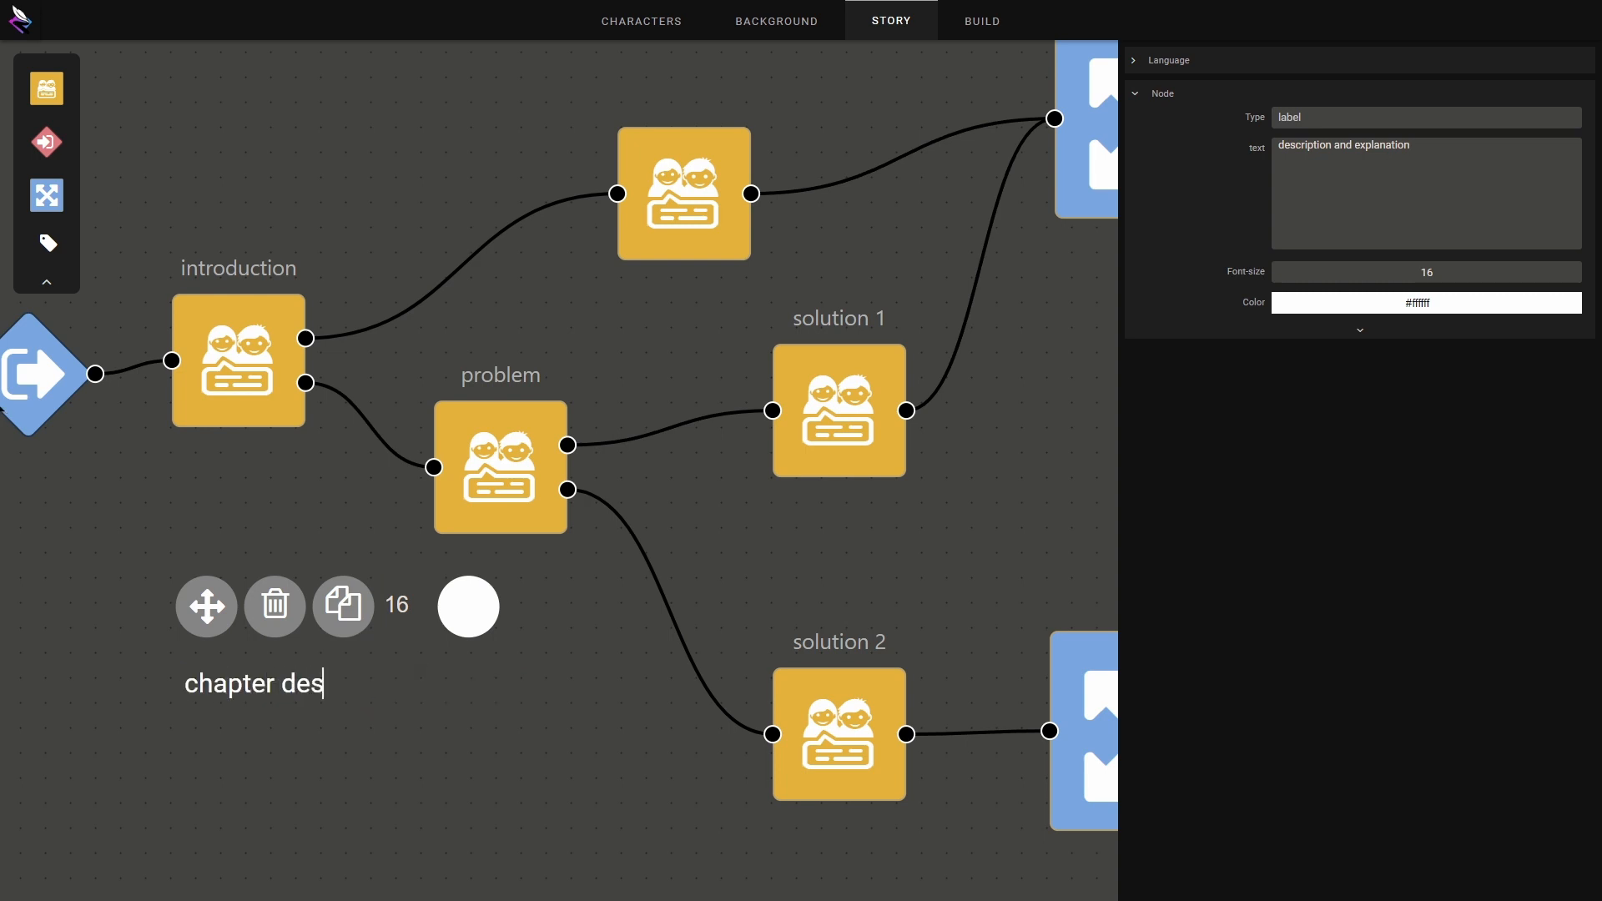
text(cription)
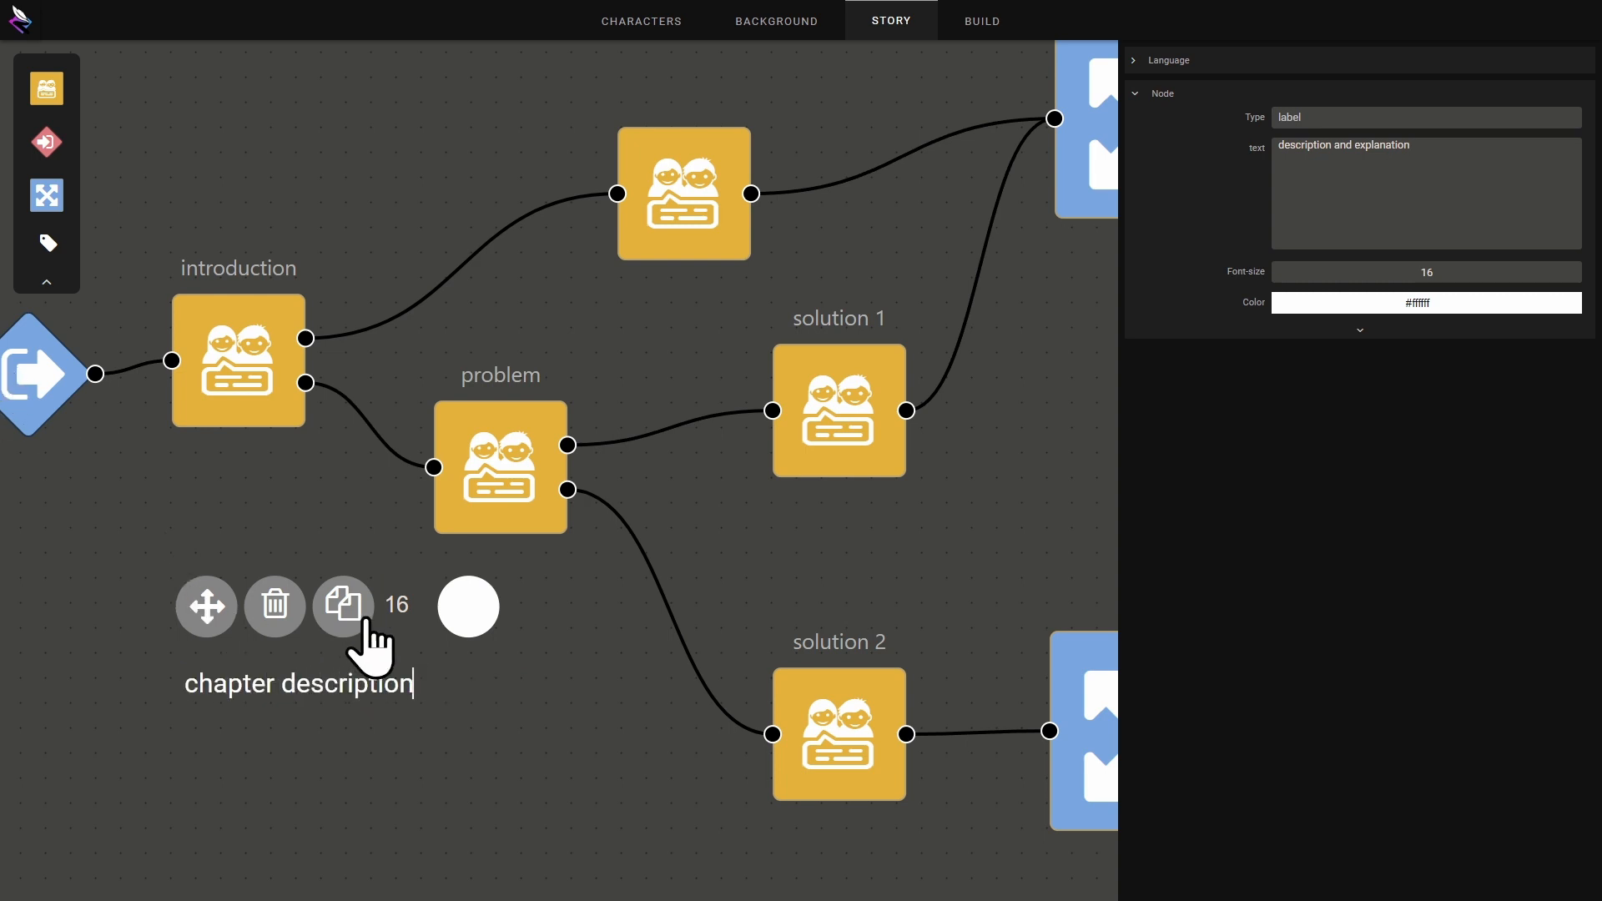
click(467, 605)
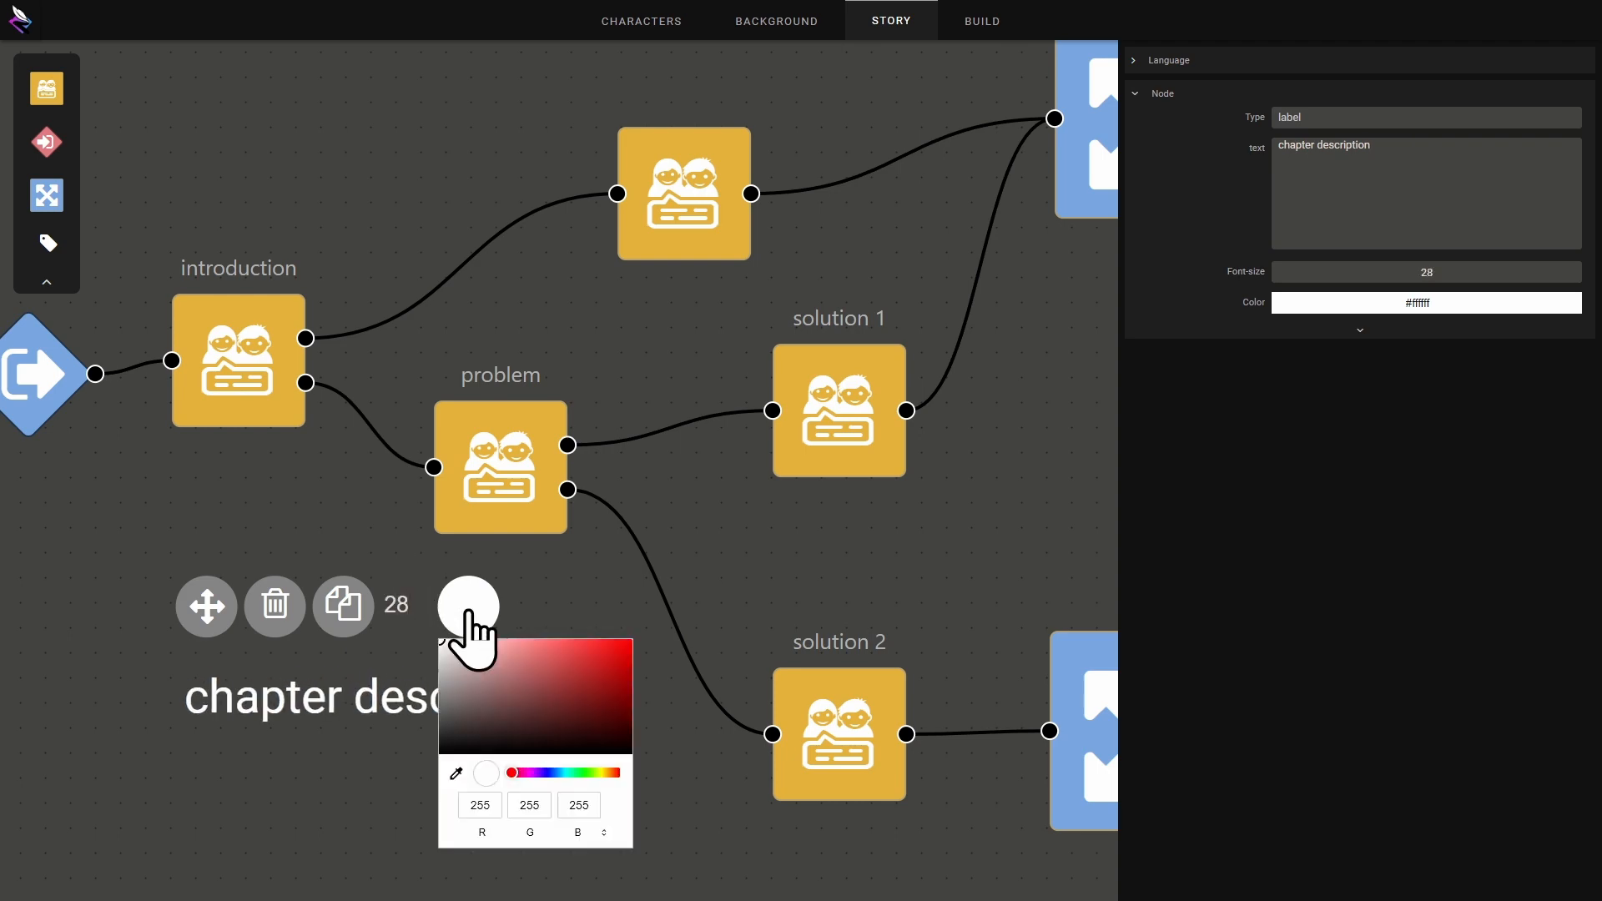